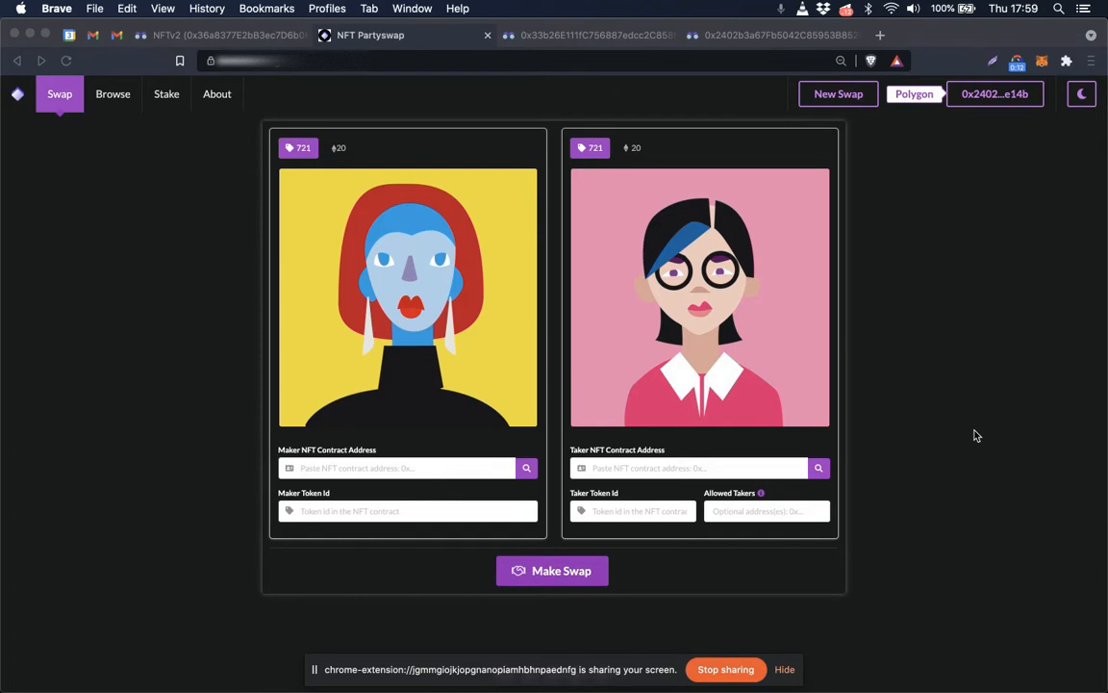
pyautogui.moveTo(338, 146)
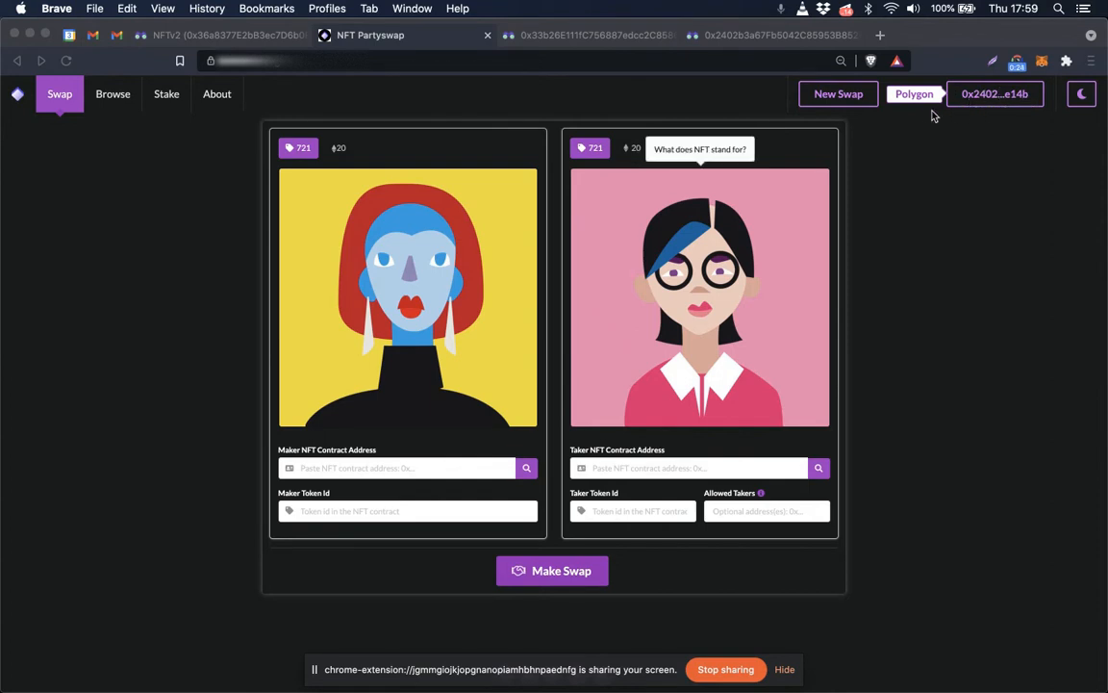
pyautogui.moveTo(916, 110)
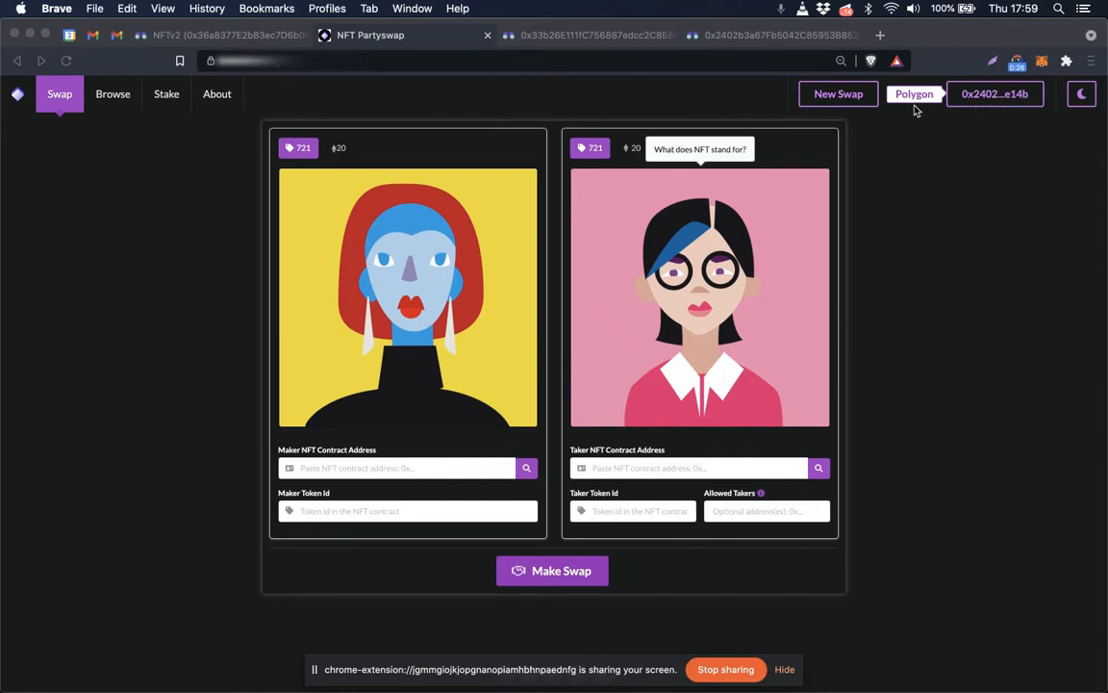
pyautogui.moveTo(914, 107)
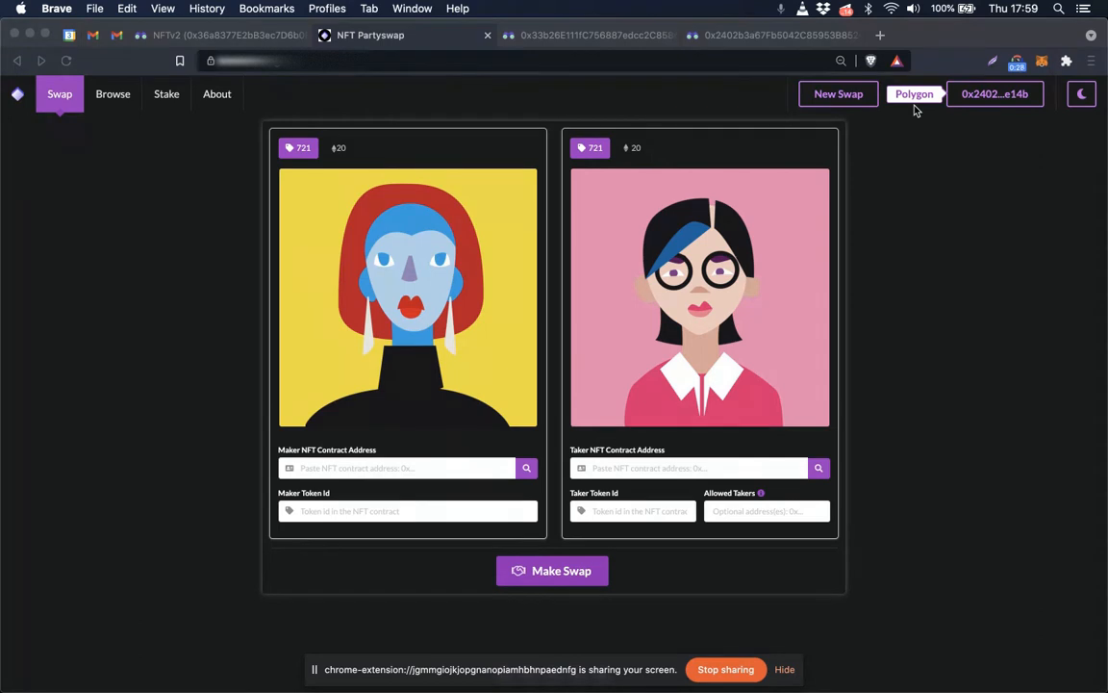
pyautogui.moveTo(597, 325)
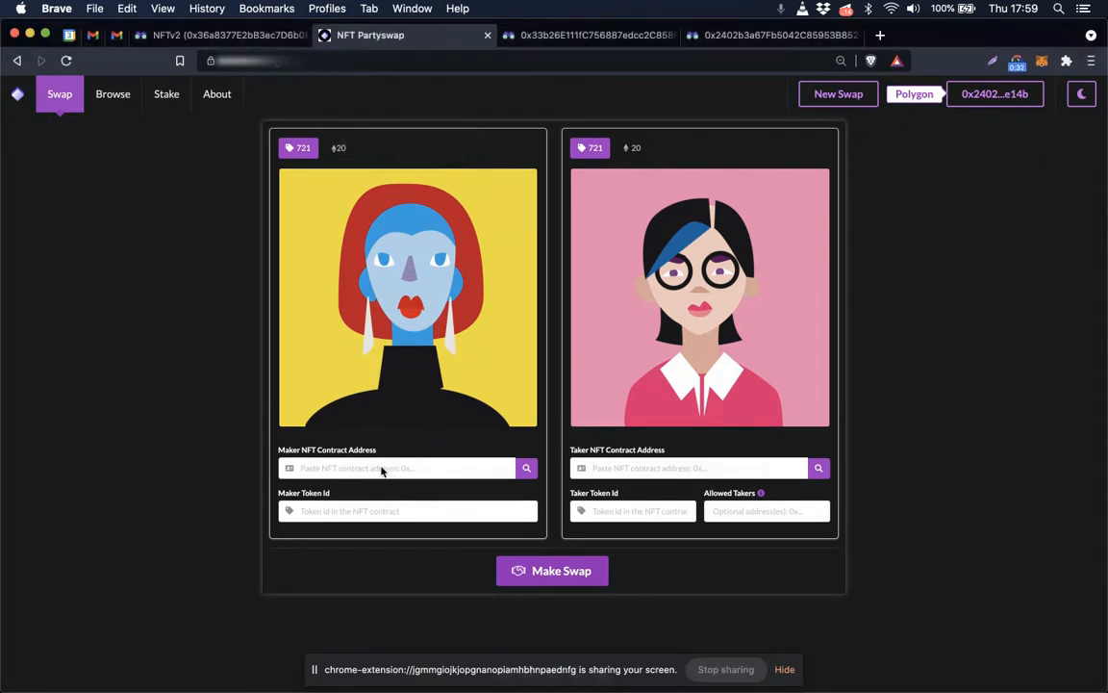
# Fill the maker side with contract 0x36a8377E2bB3ec7D6b0F1675E243E542eb6A4764 and token ID 527.
pyautogui.click(396, 468)
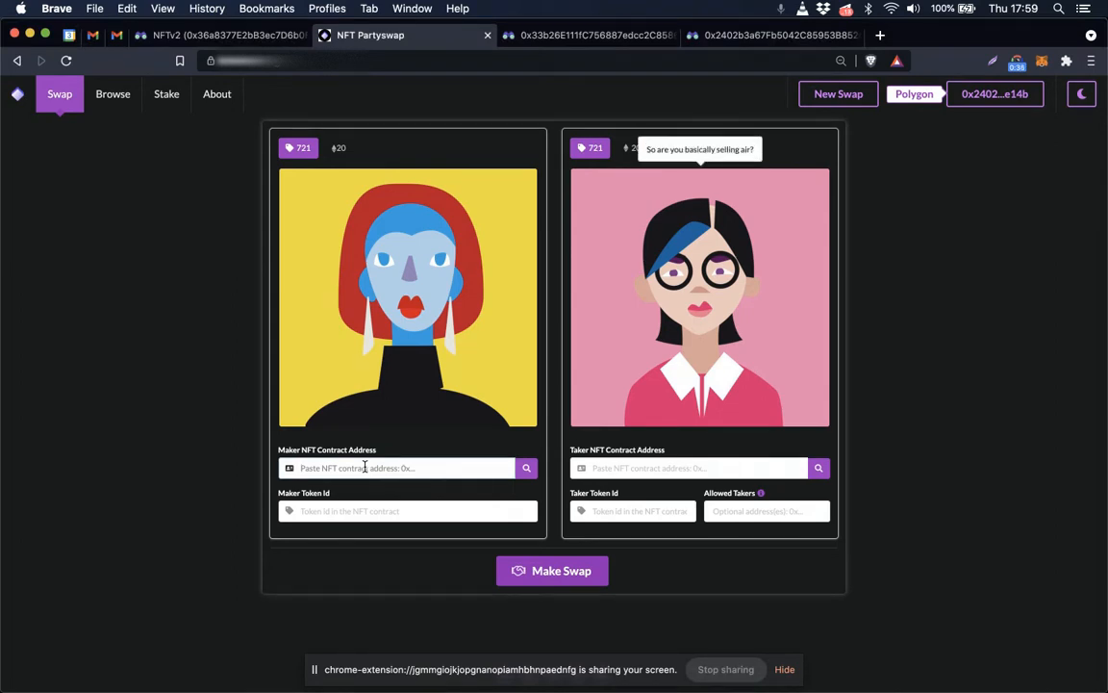
pyautogui.write('0x36a8377E2bB3ec7D6b0F1675E243E542eb6A4764')
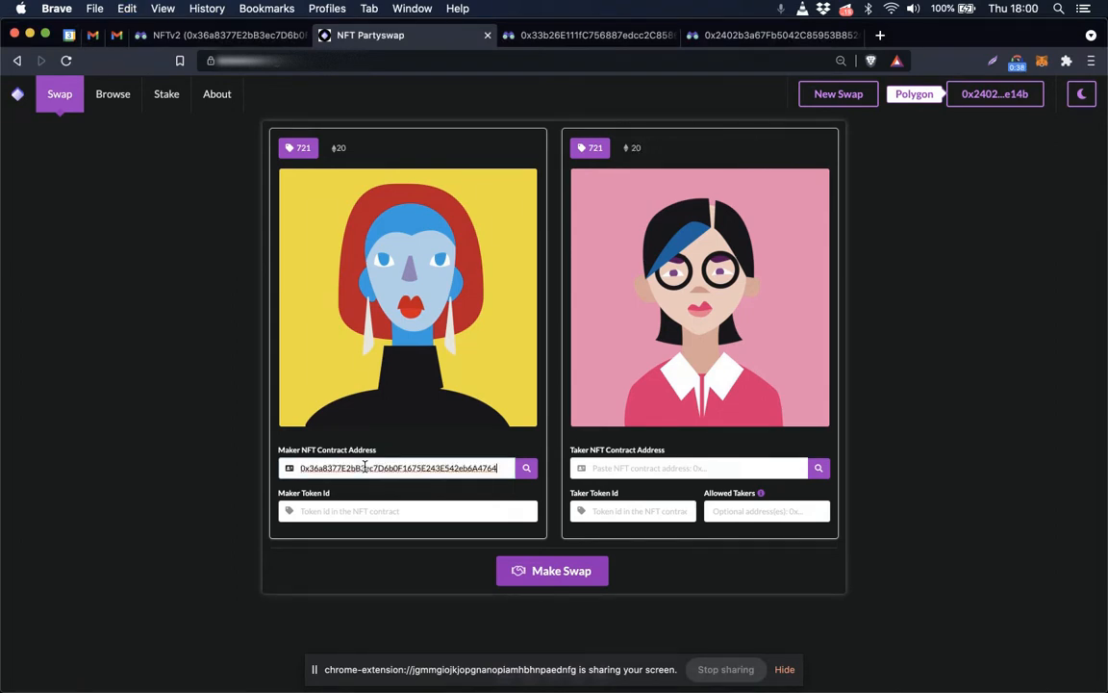
pyautogui.write('527')
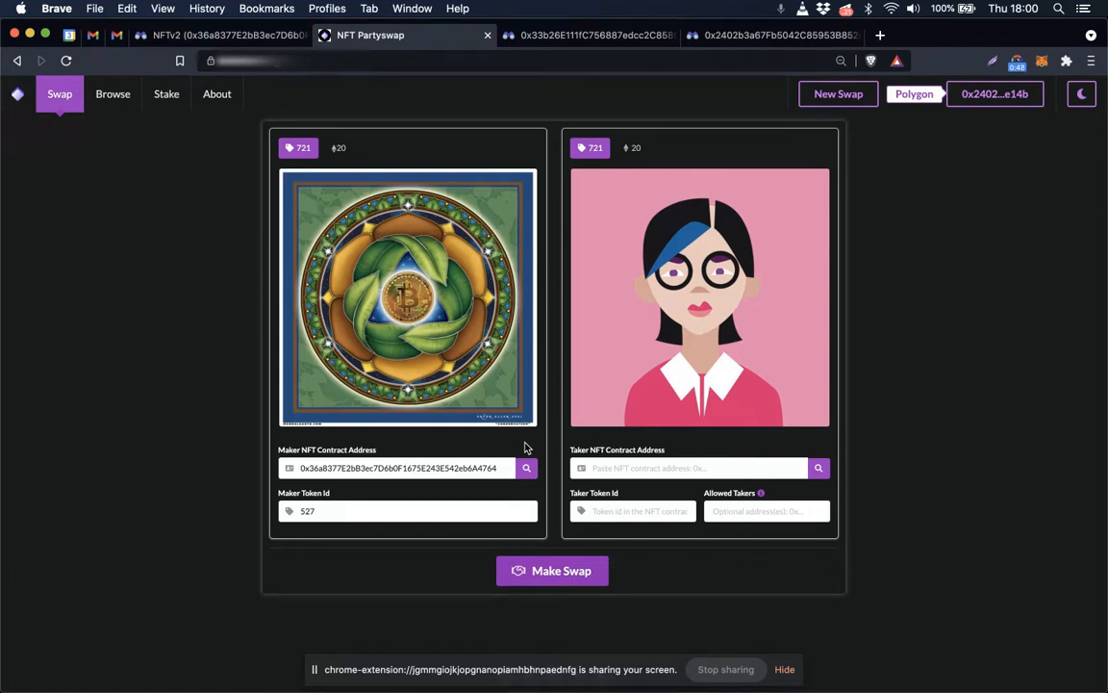
pyautogui.moveTo(516, 447)
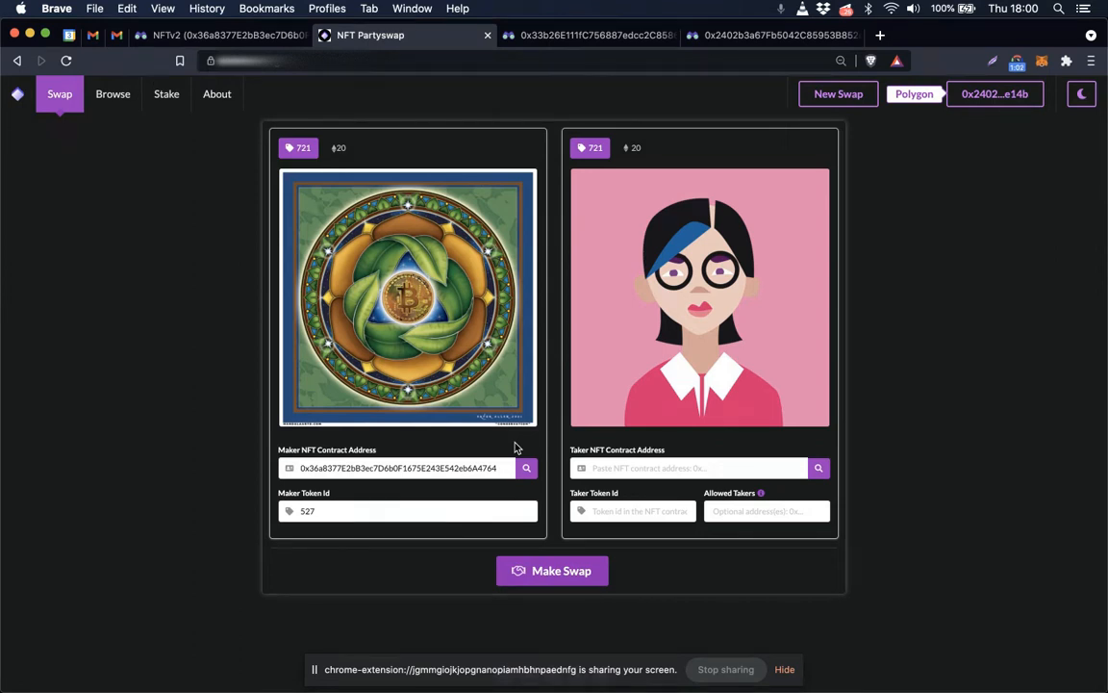
# Fill the taker side with the same contract and token ID 799.
pyautogui.click(689, 468)
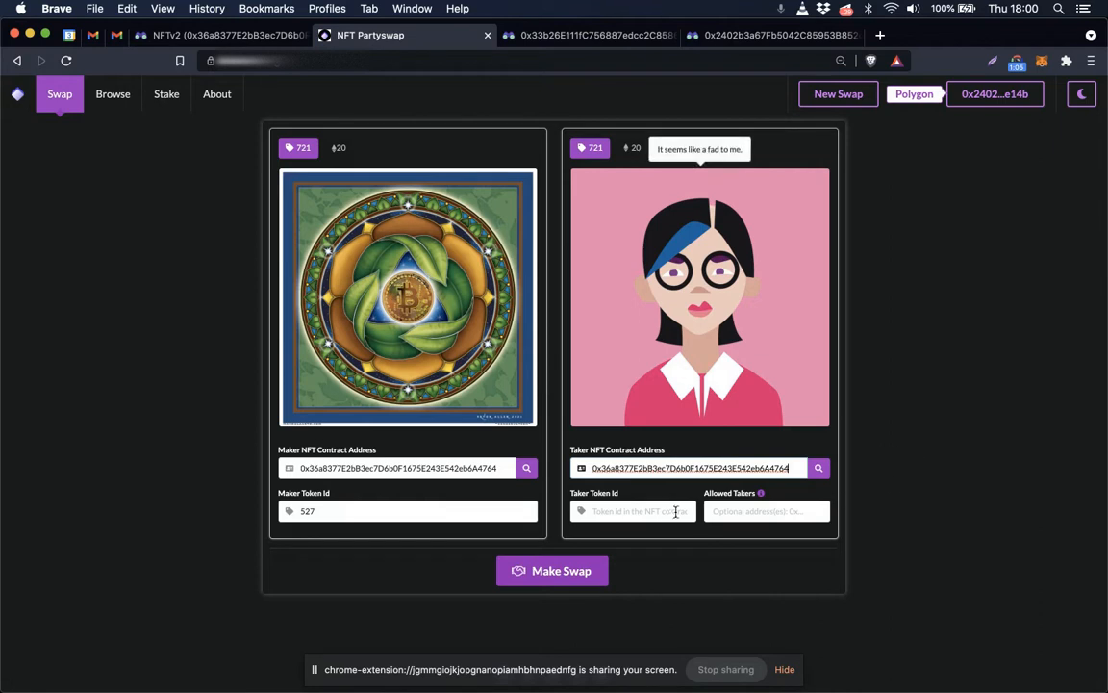
pyautogui.write('79')
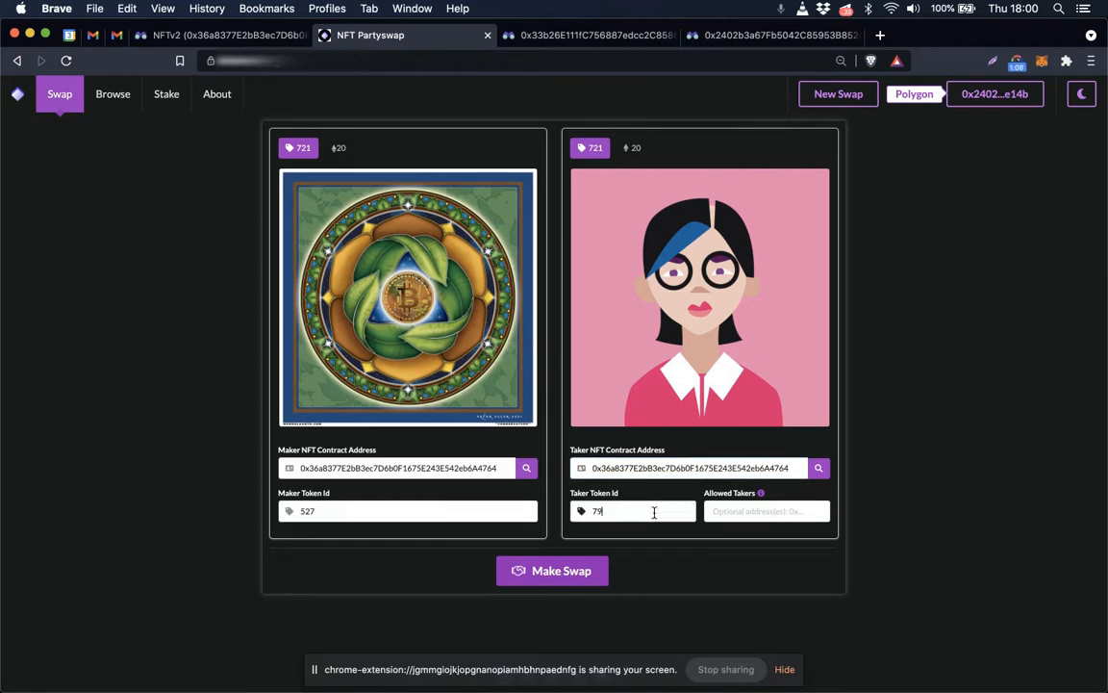
pyautogui.write('9')
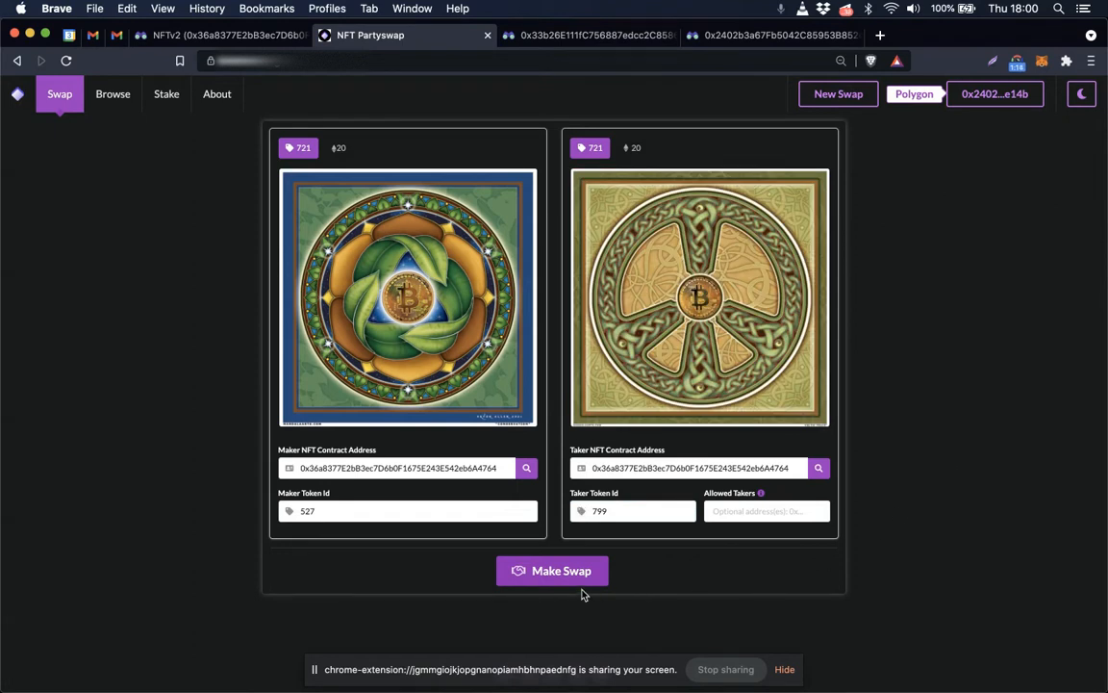
# Create the 527-for-799 swap, confirming it in MetaMask and dismissing the success message.
pyautogui.click(552, 570)
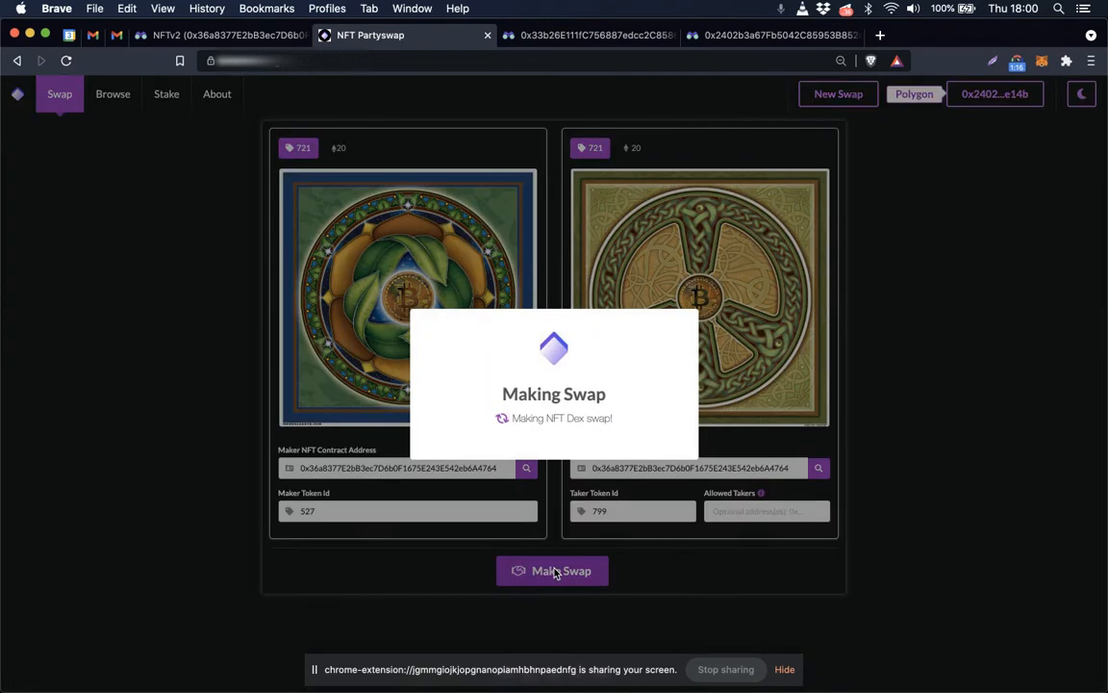
pyautogui.click(552, 569)
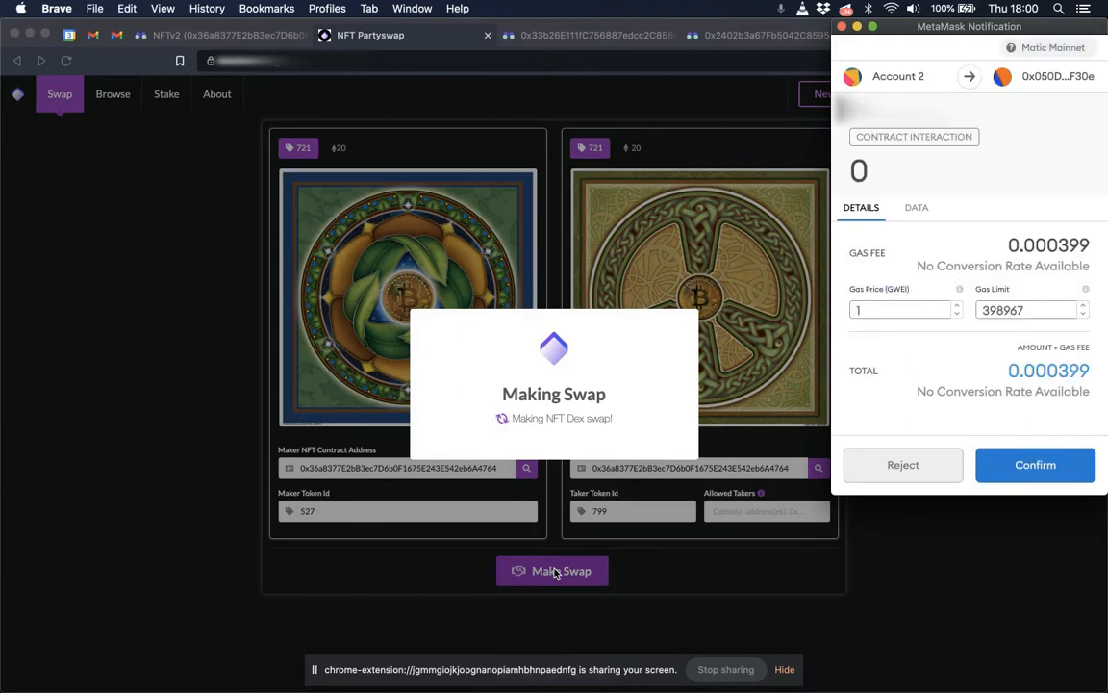
pyautogui.click(1035, 464)
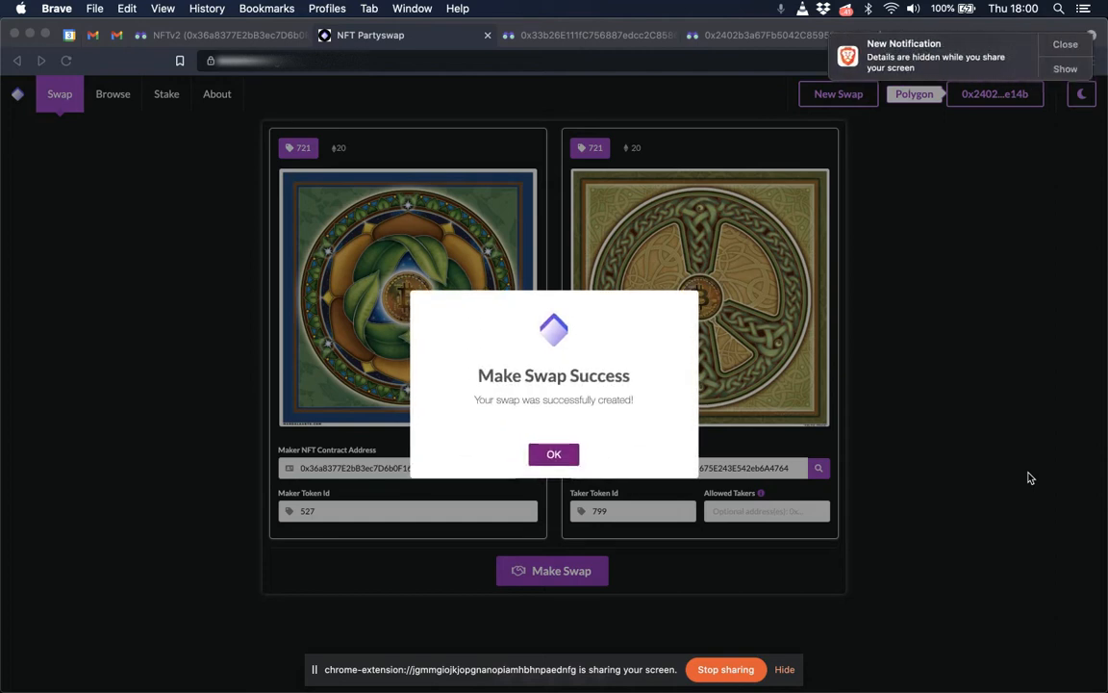
pyautogui.click(554, 454)
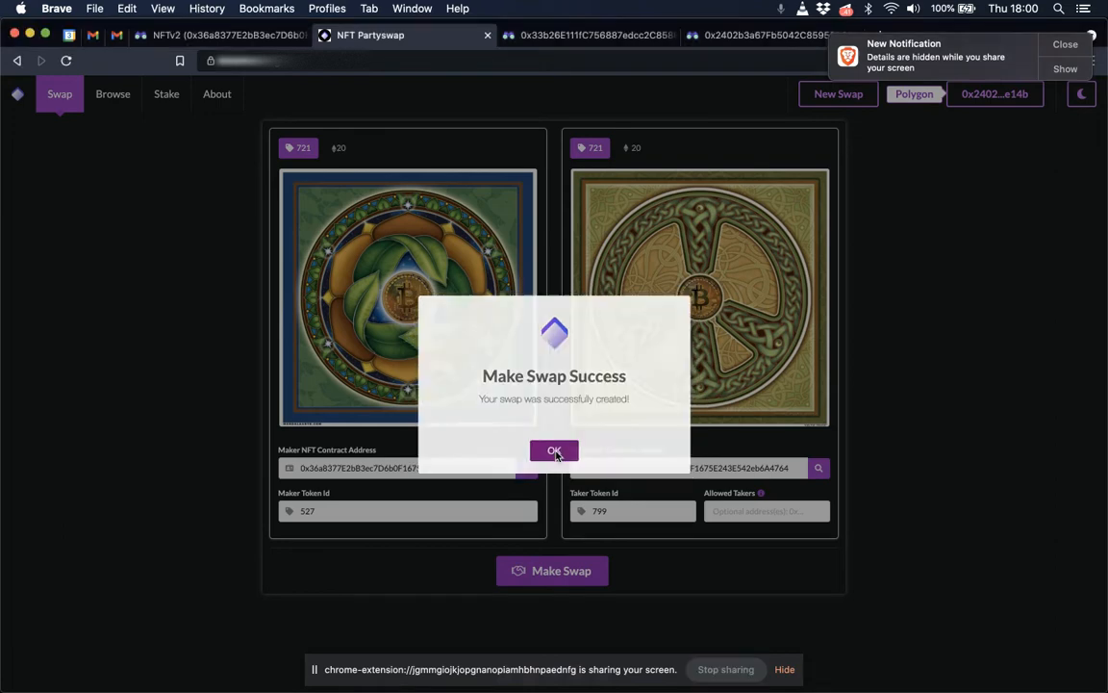
pyautogui.click(554, 450)
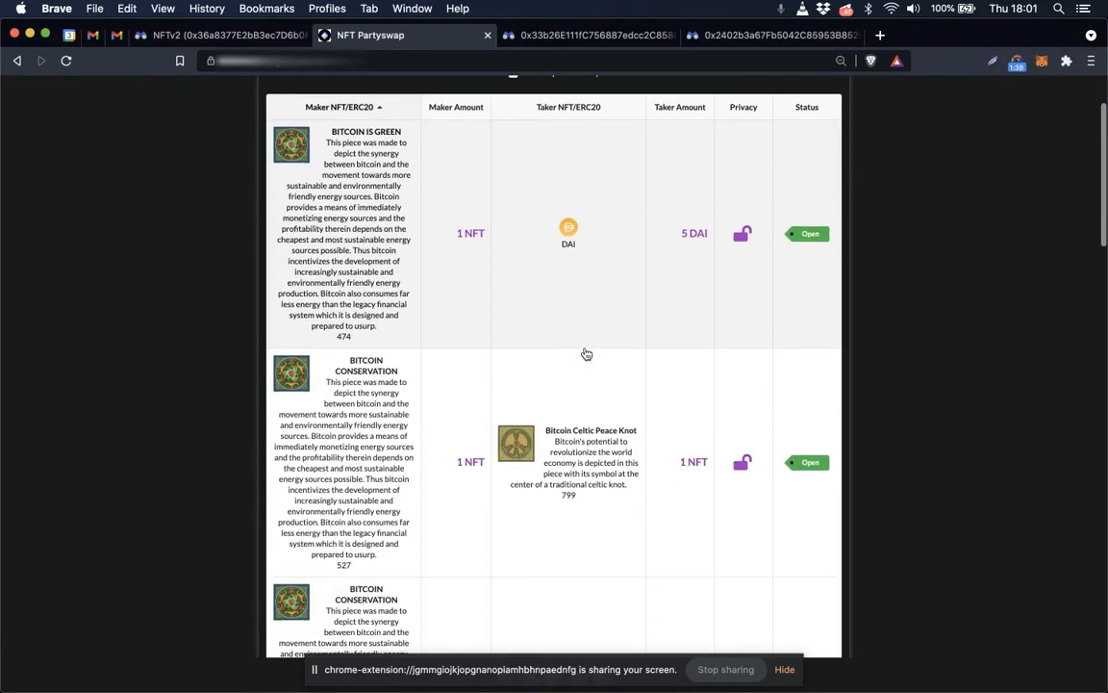
# Load the ERC-721 swap of token 527 for token 799 for taking.
pyautogui.click(58, 77)
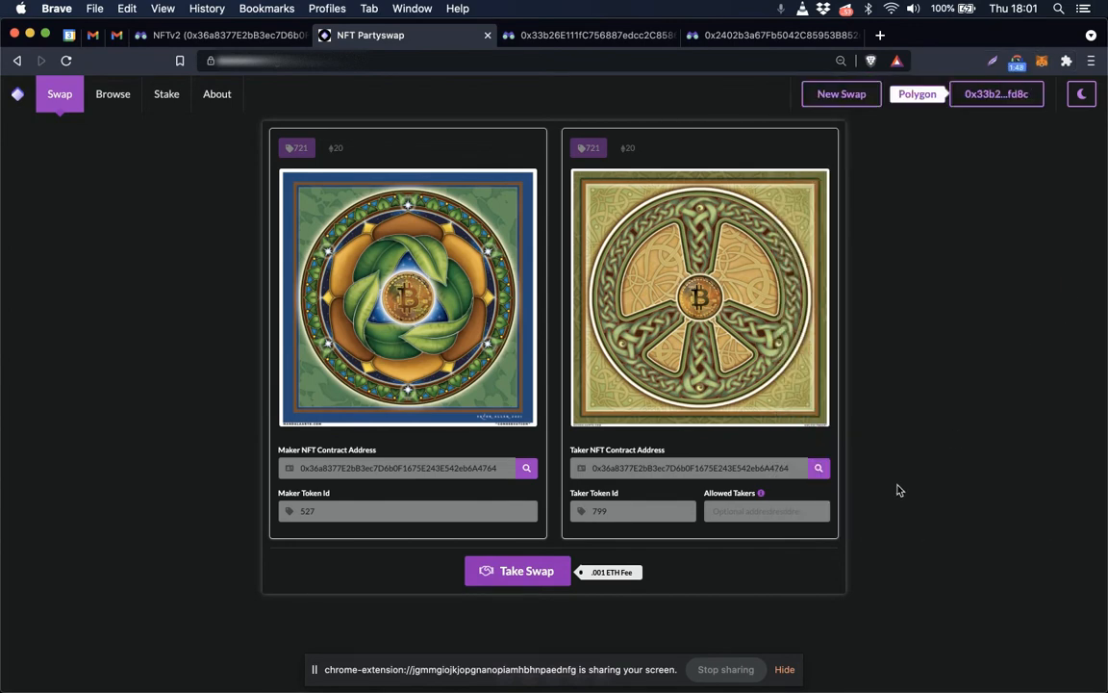
pyautogui.moveTo(516, 569)
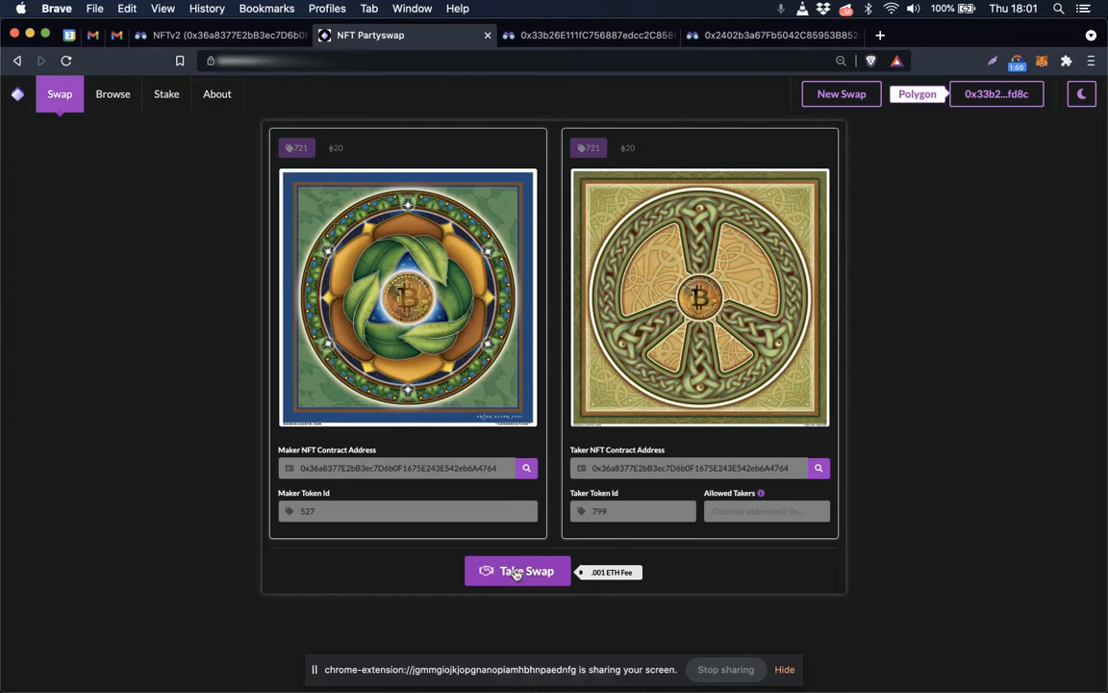
# Take the 527-for-799 swap, confirm in MetaMask, and see it listed as Closed.
pyautogui.click(518, 570)
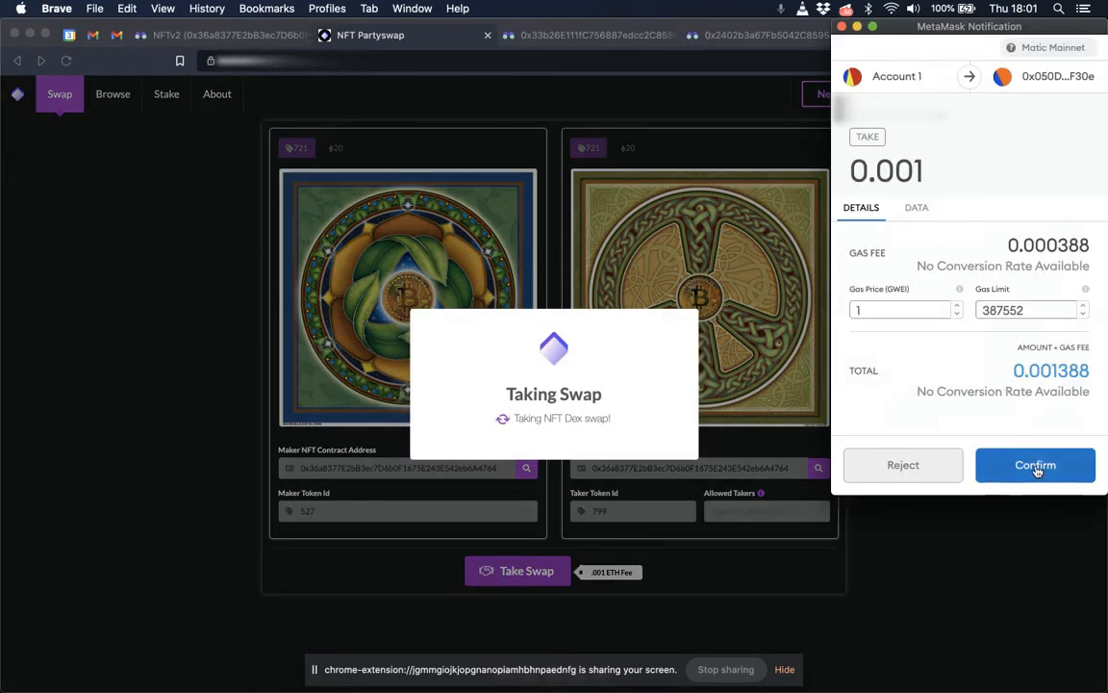
pyautogui.click(1036, 463)
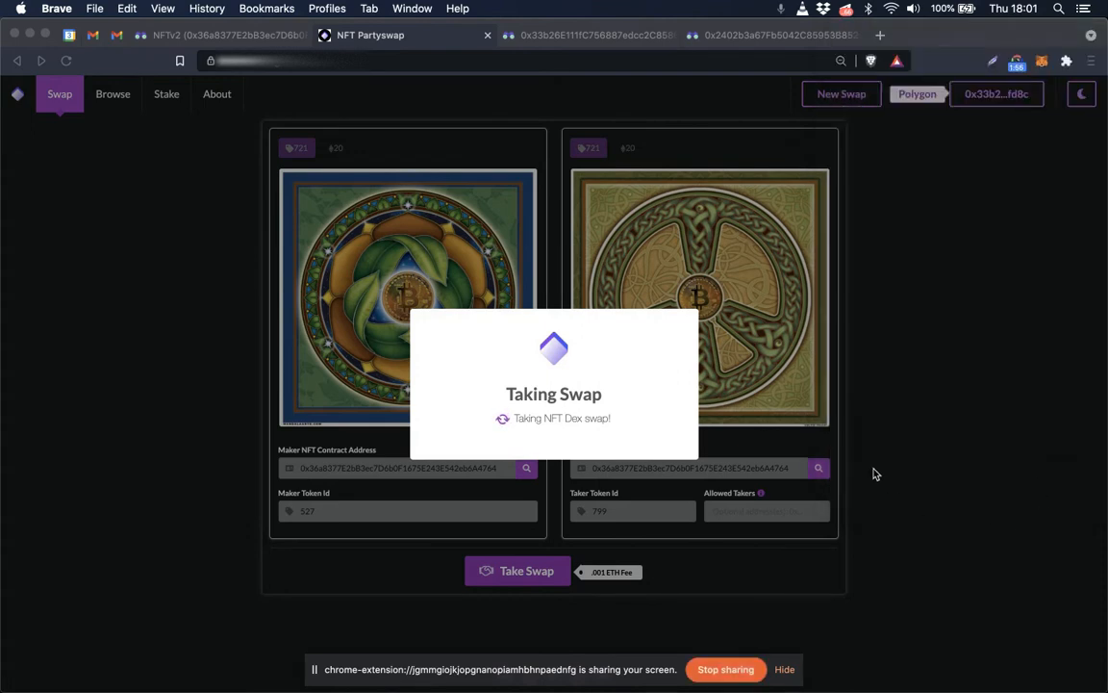
pyautogui.moveTo(903, 447)
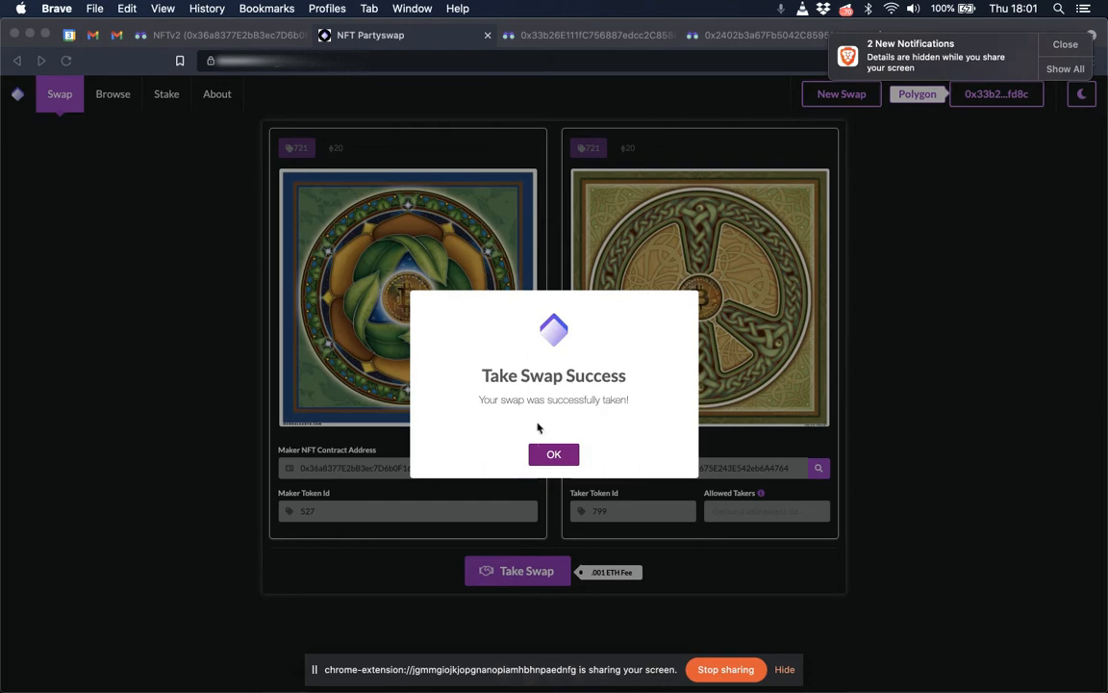
pyautogui.click(554, 455)
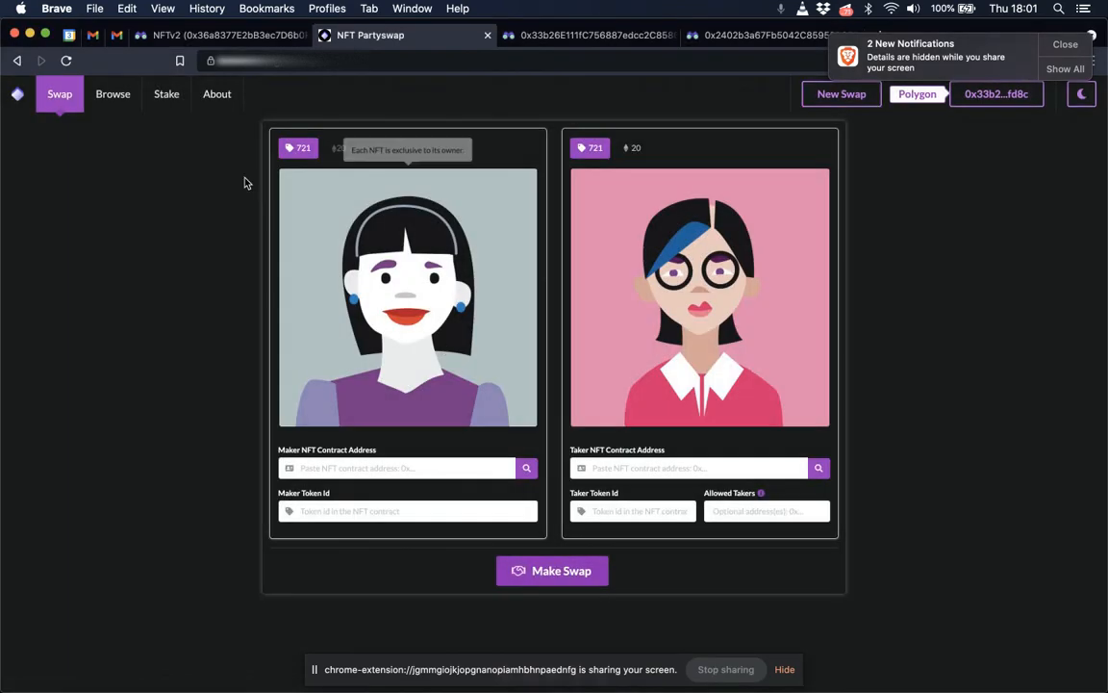
pyautogui.click(111, 92)
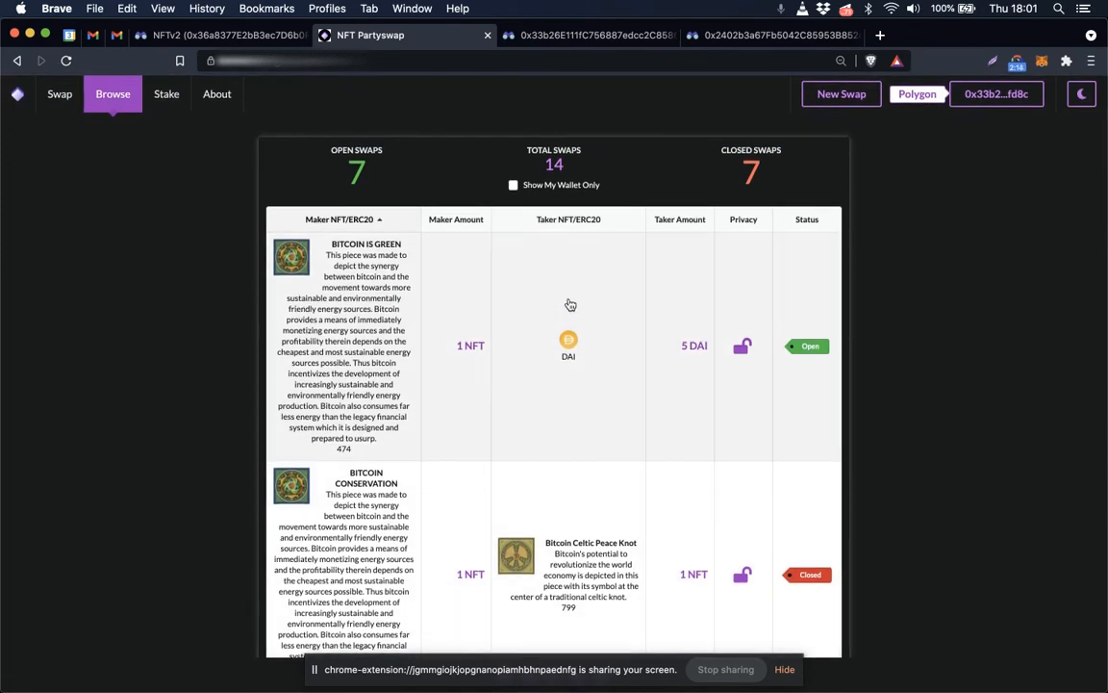
pyautogui.click(587, 35)
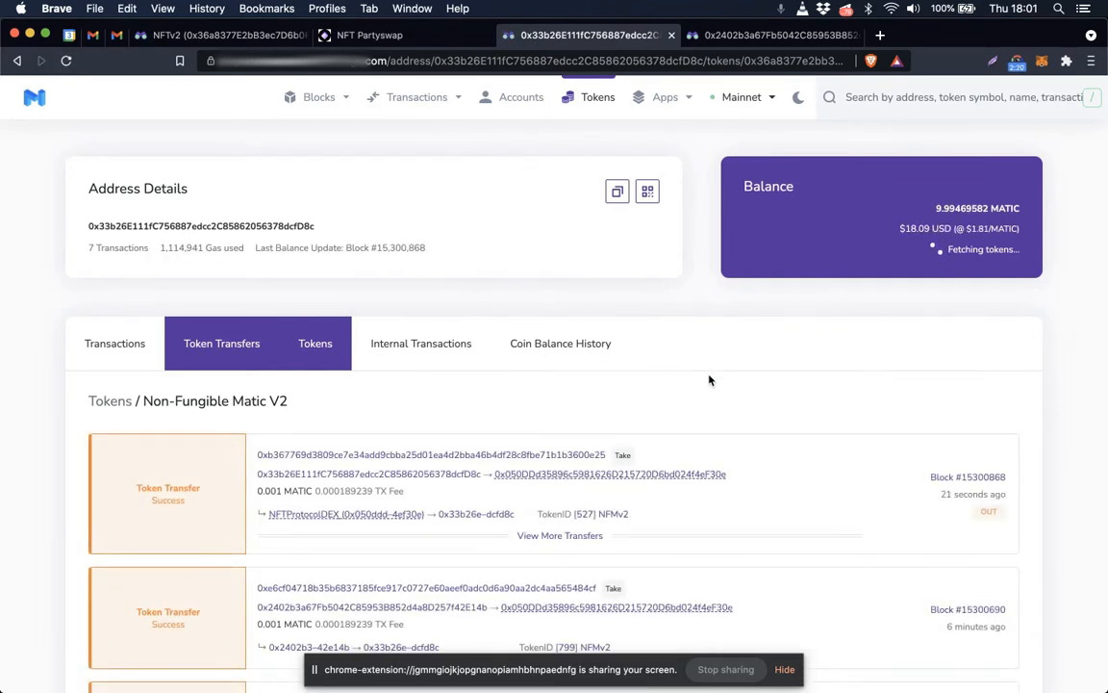
# Check both wallets' token transfers for tokens 527 and 799 in block 15300868.
pyautogui.click(560, 535)
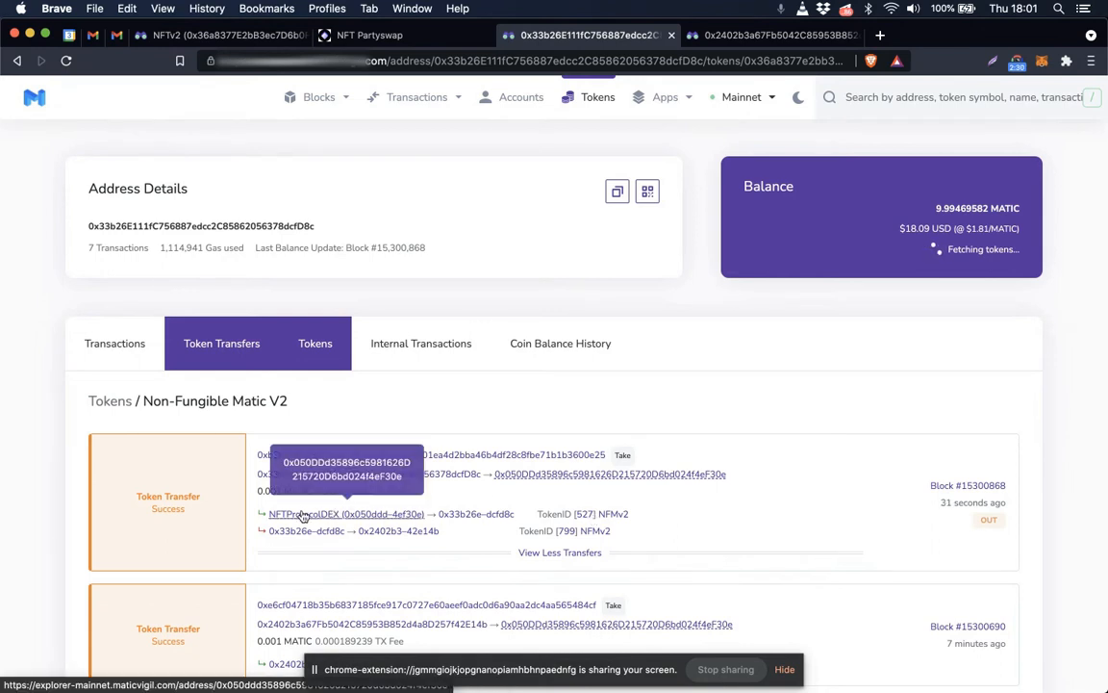
pyautogui.moveTo(550, 535)
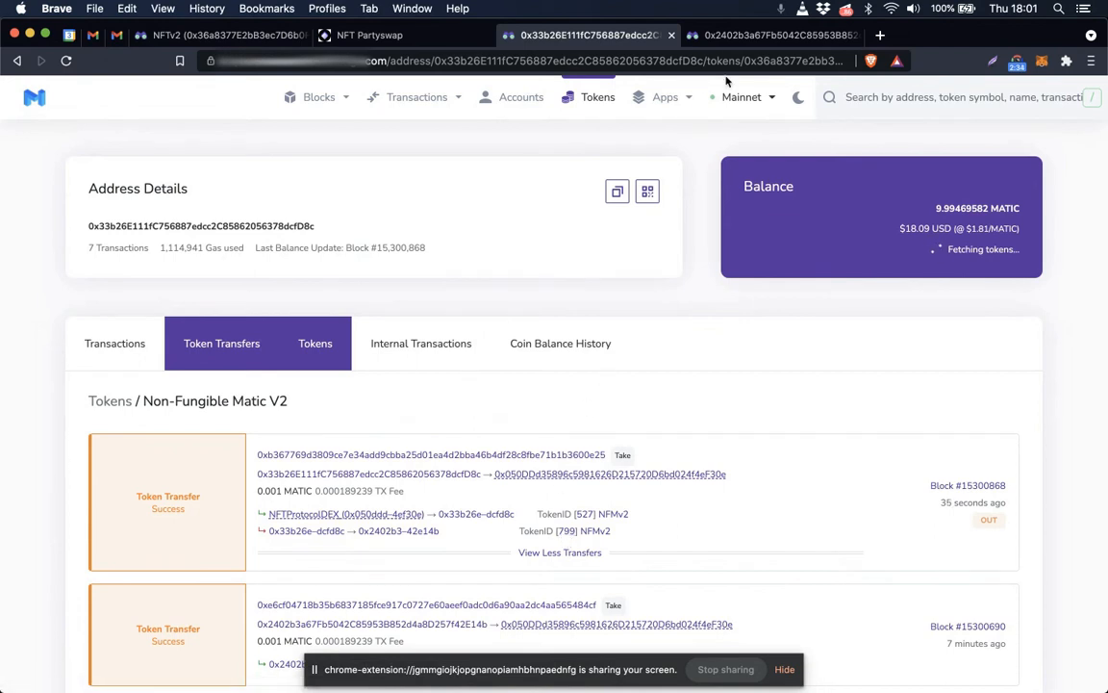
pyautogui.click(769, 35)
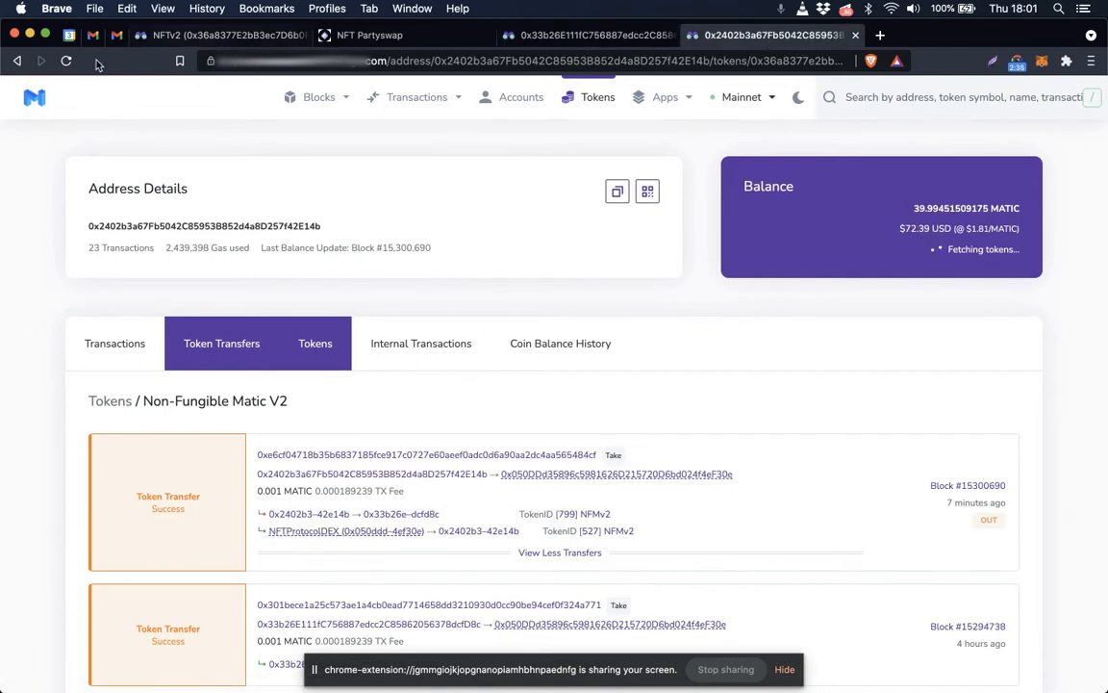
pyautogui.click(65, 59)
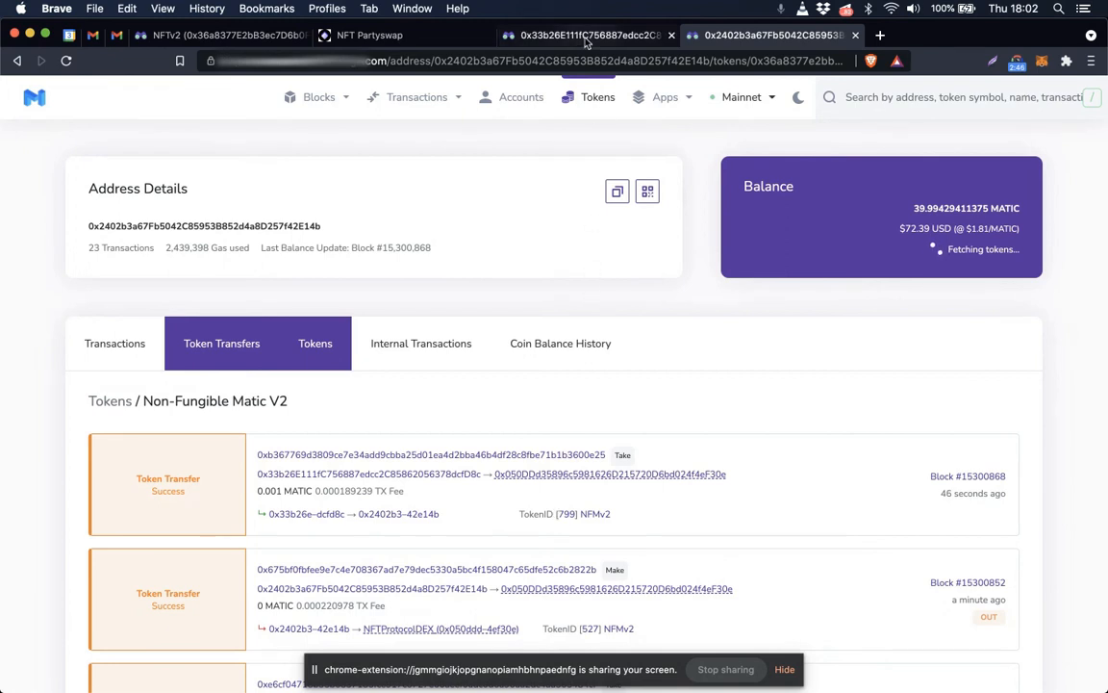
pyautogui.click(587, 35)
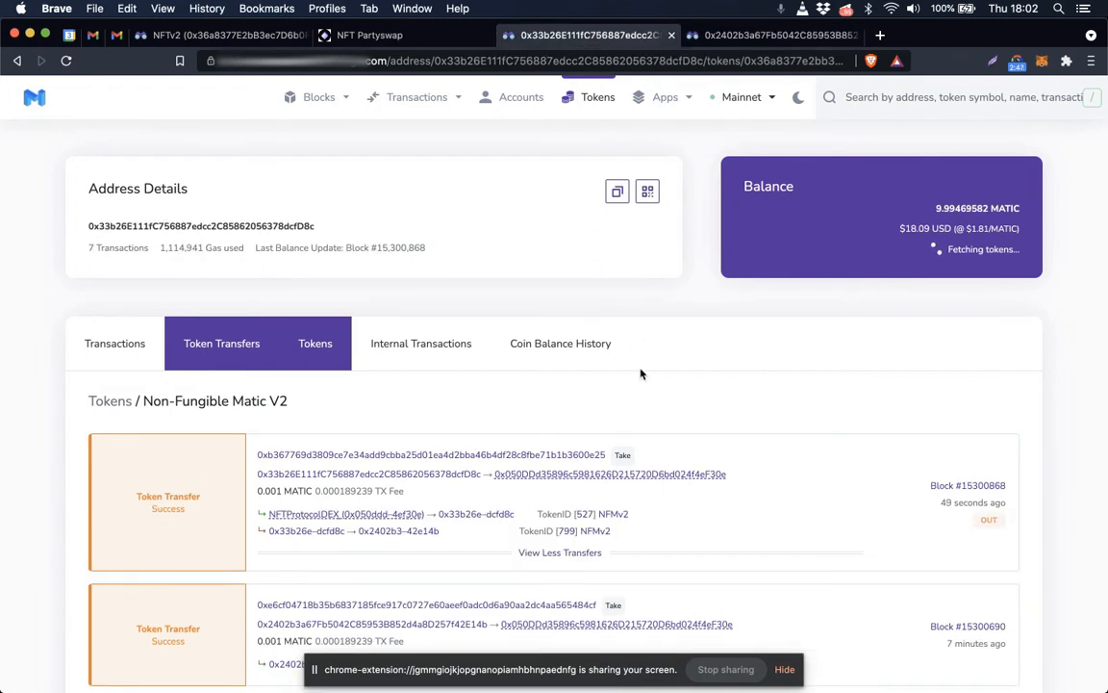
# View the swap transaction's details confirming tokens 799 and 527 moved, then return to NFT Partyswap.
pyautogui.click(431, 455)
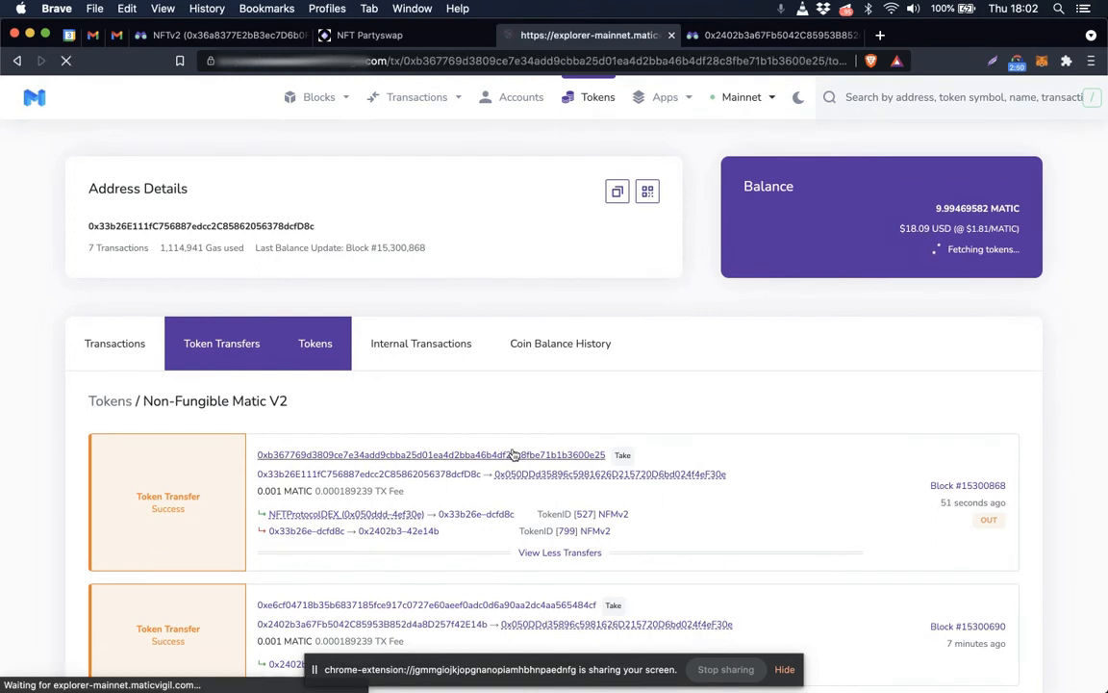
pyautogui.click(431, 454)
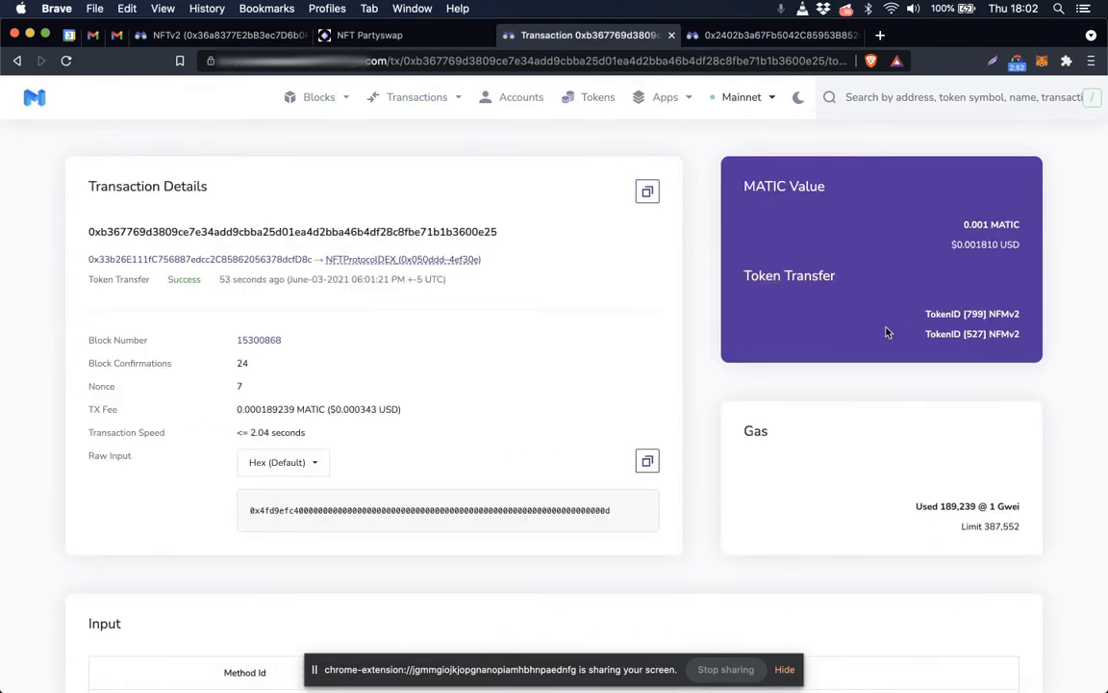
pyautogui.moveTo(928, 281)
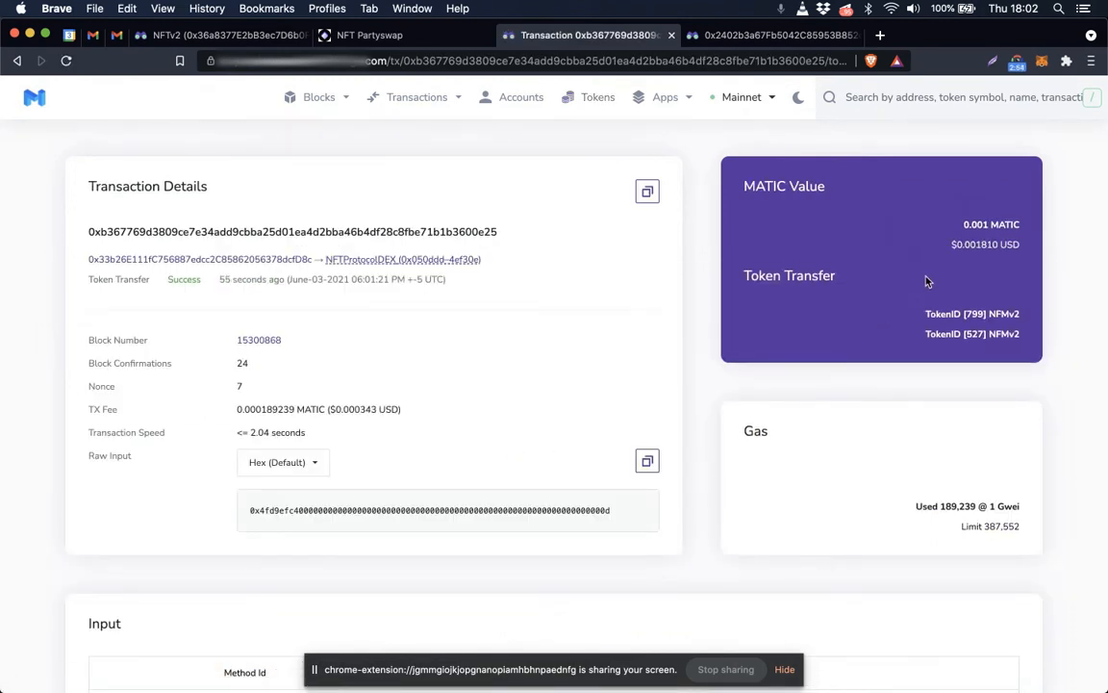
pyautogui.moveTo(970, 258)
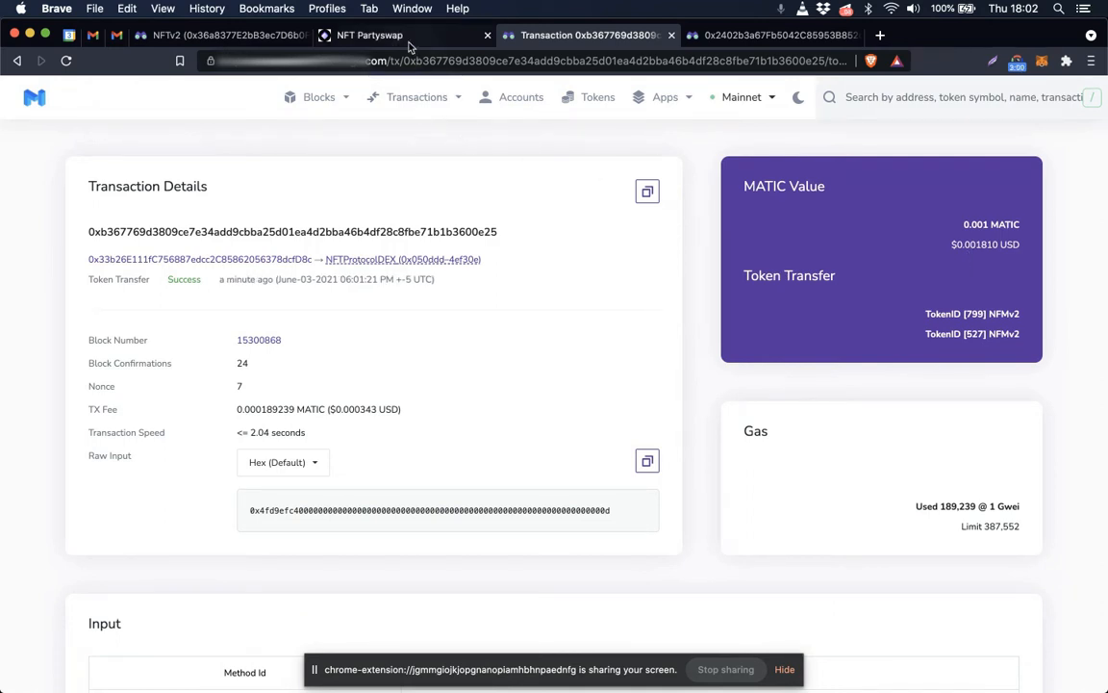
pyautogui.click(369, 34)
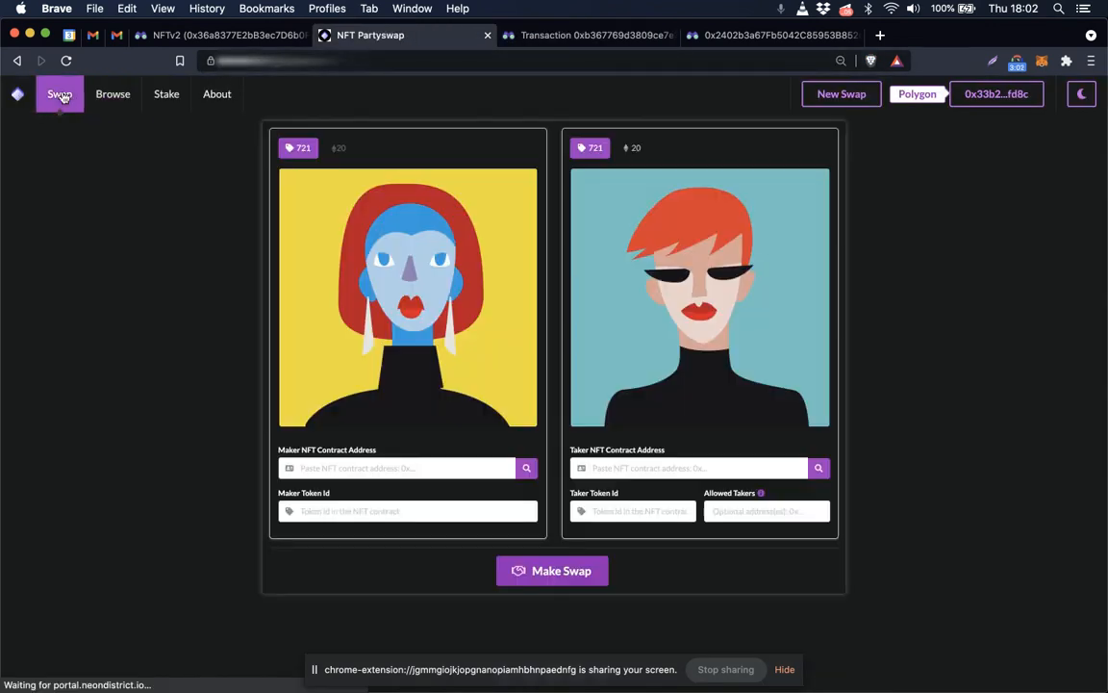
pyautogui.moveTo(912, 252)
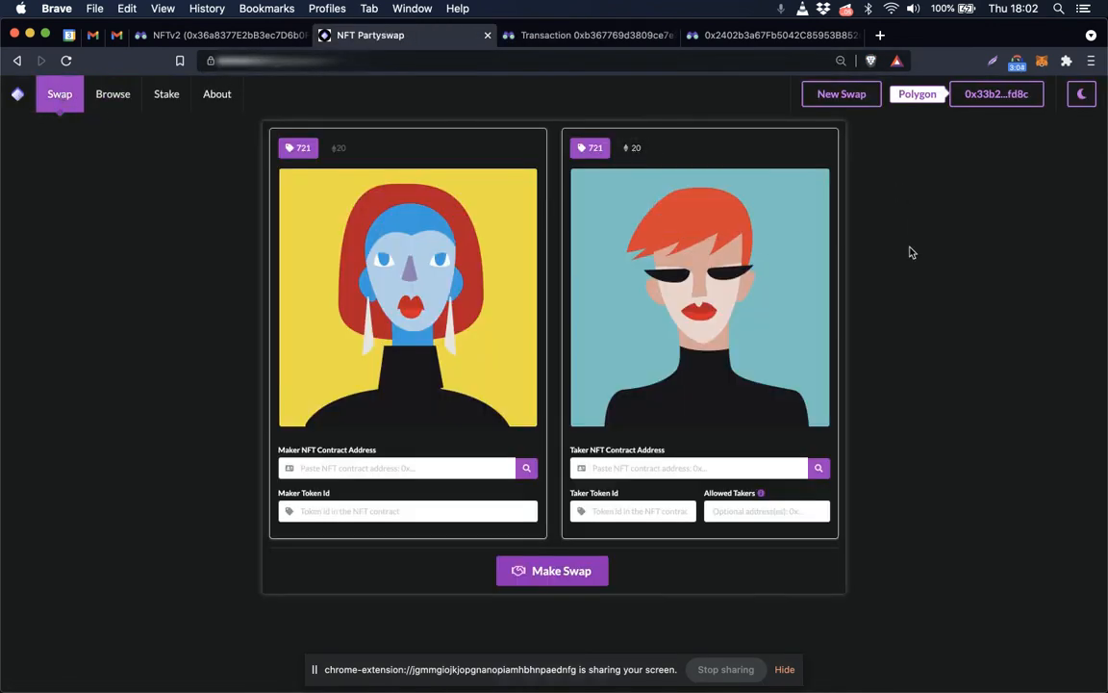